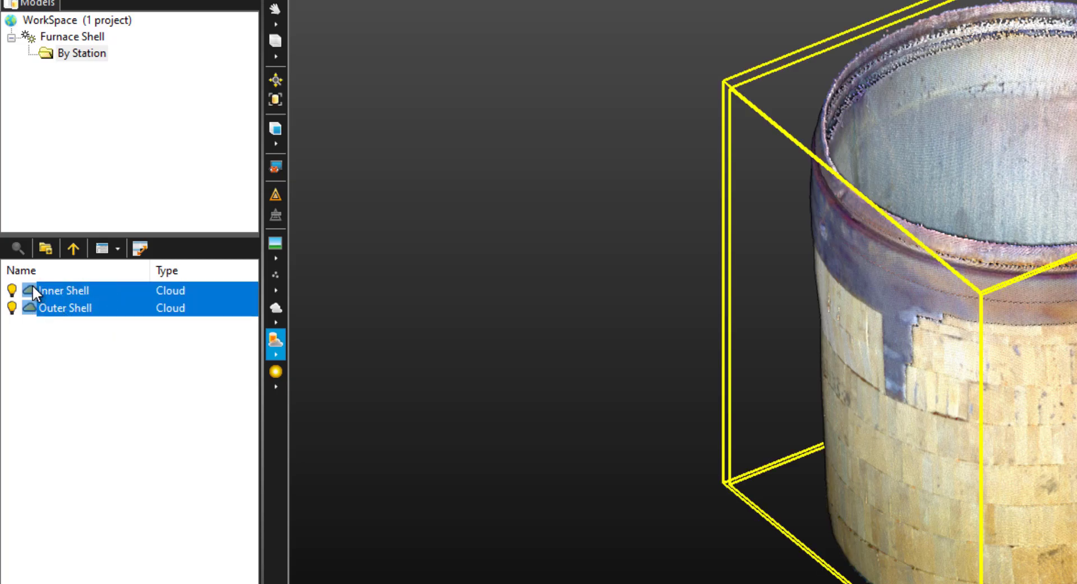
mouse_move(455, 258)
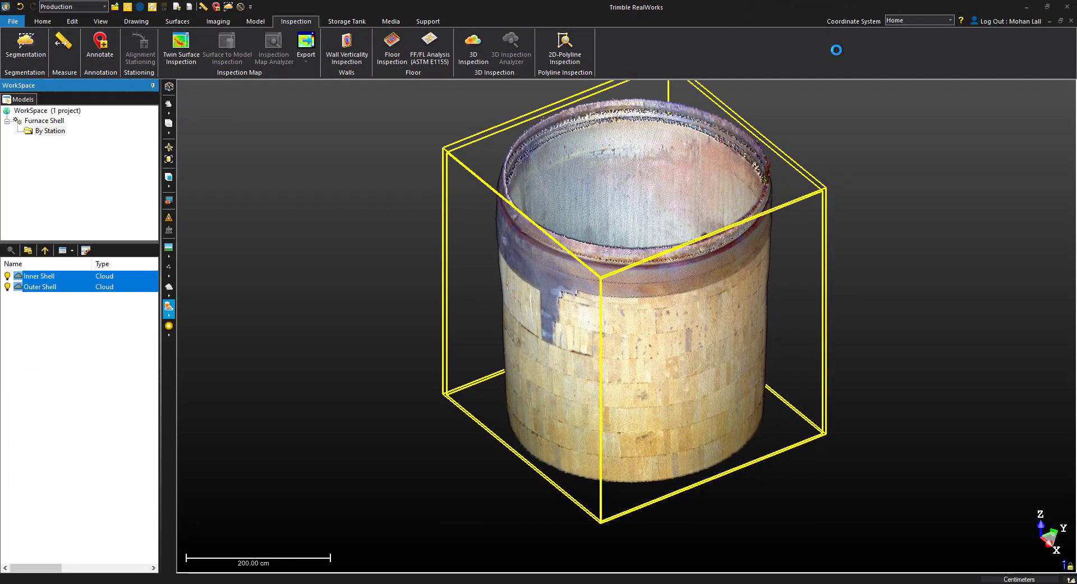
Step: Launch 3D Inspection with Outer Shell as reference and Inner Shell as comparison
click(473, 46)
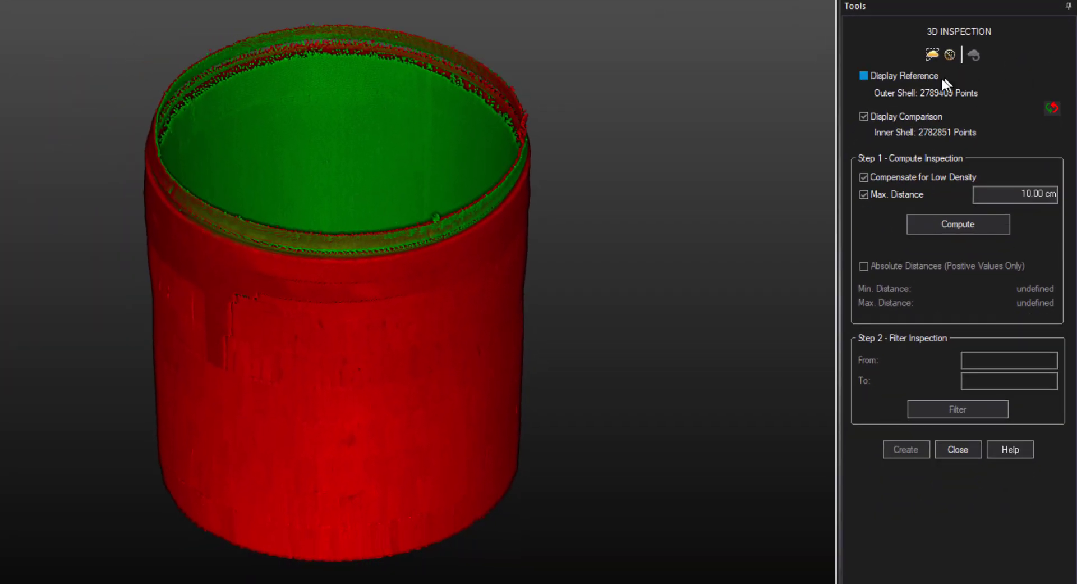
click(864, 76)
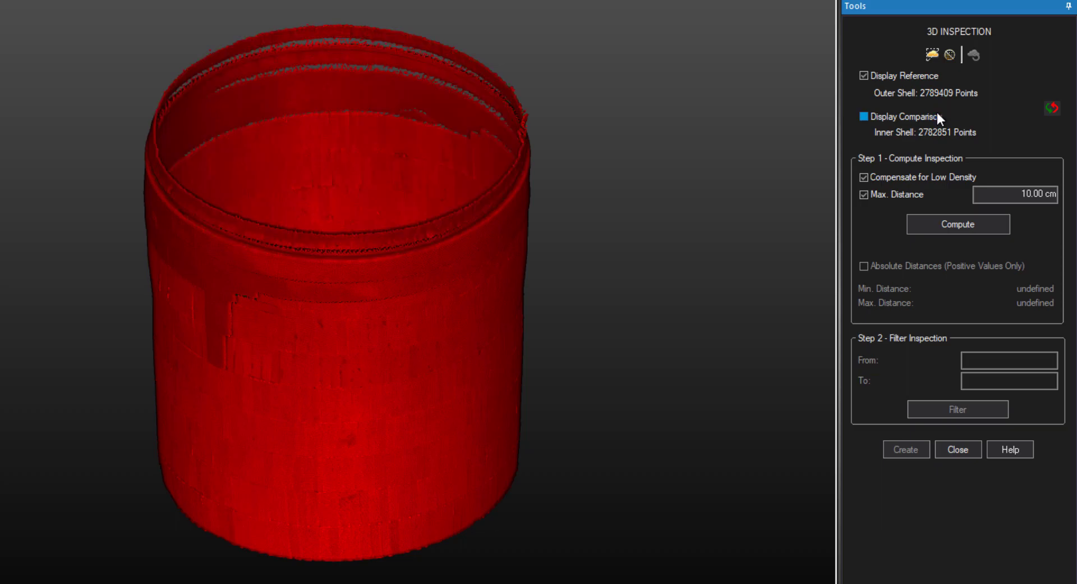
click(864, 117)
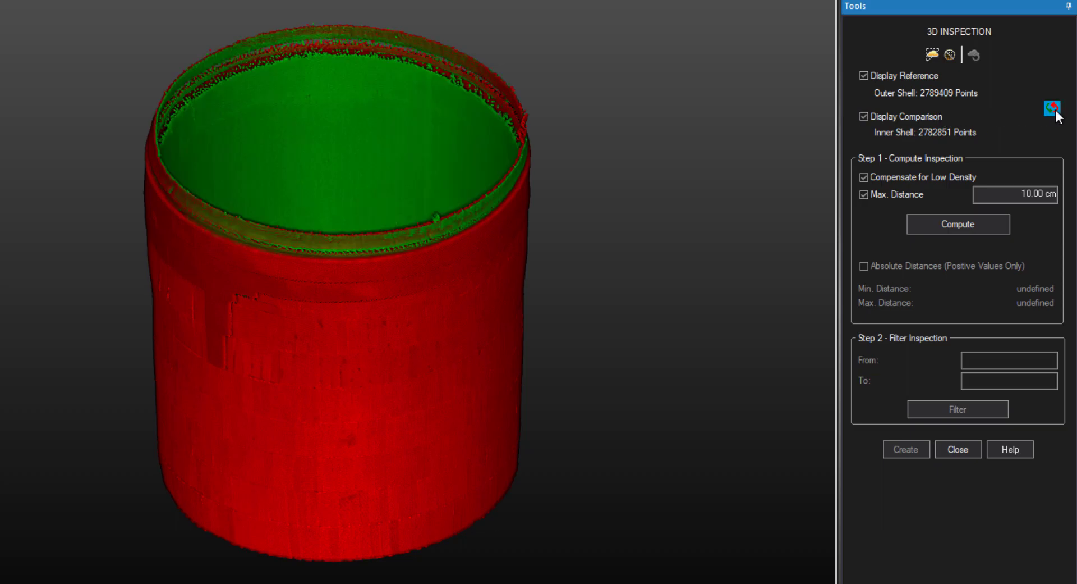
click(1052, 109)
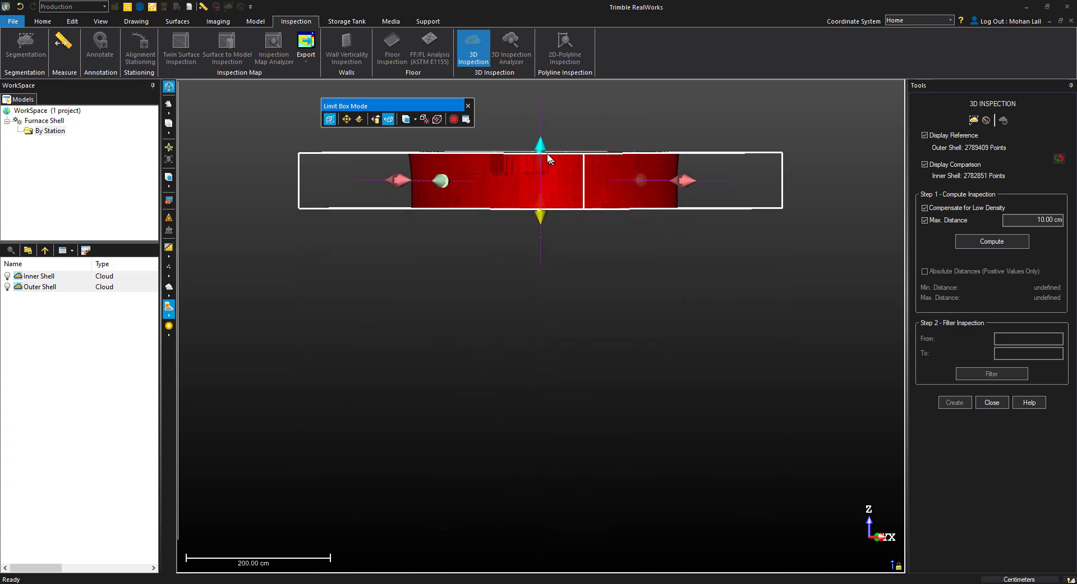
Step: Slice both shells thin, measure the 13.04 cm gap between their rings in top view
drag(549, 158, 598, 317)
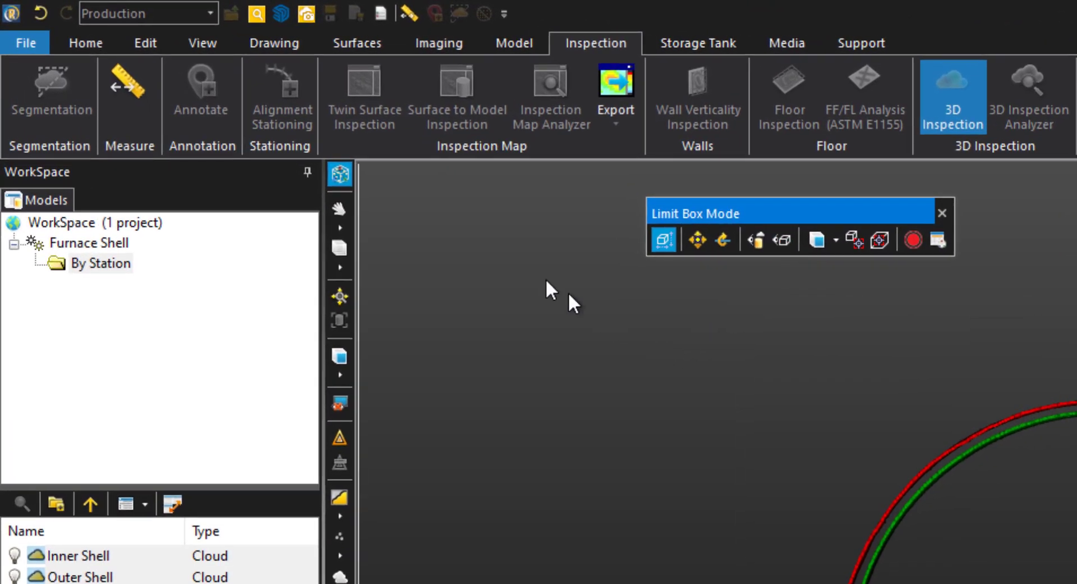
click(130, 90)
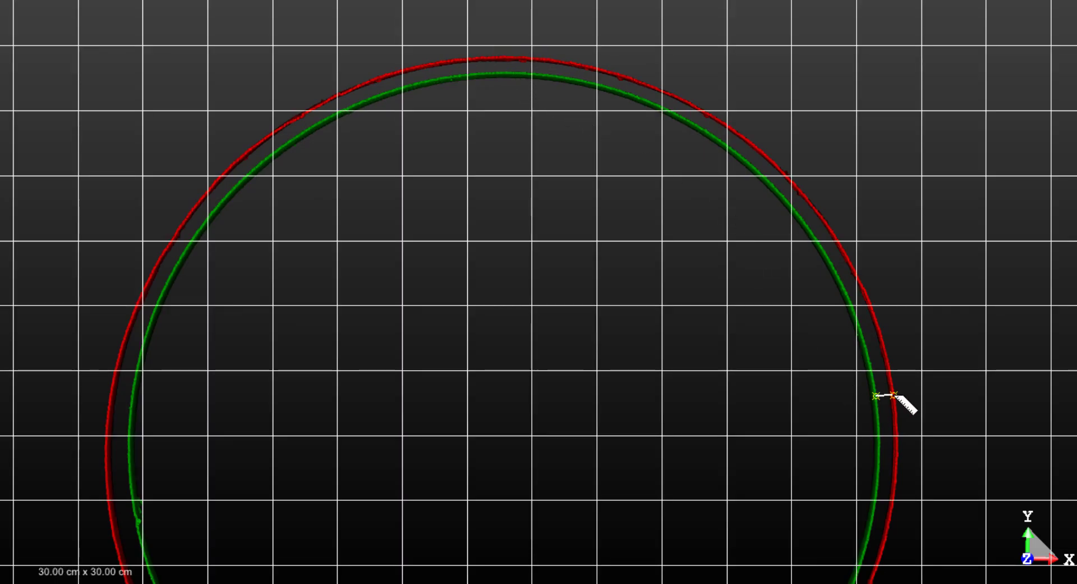
drag(886, 402, 330, 275)
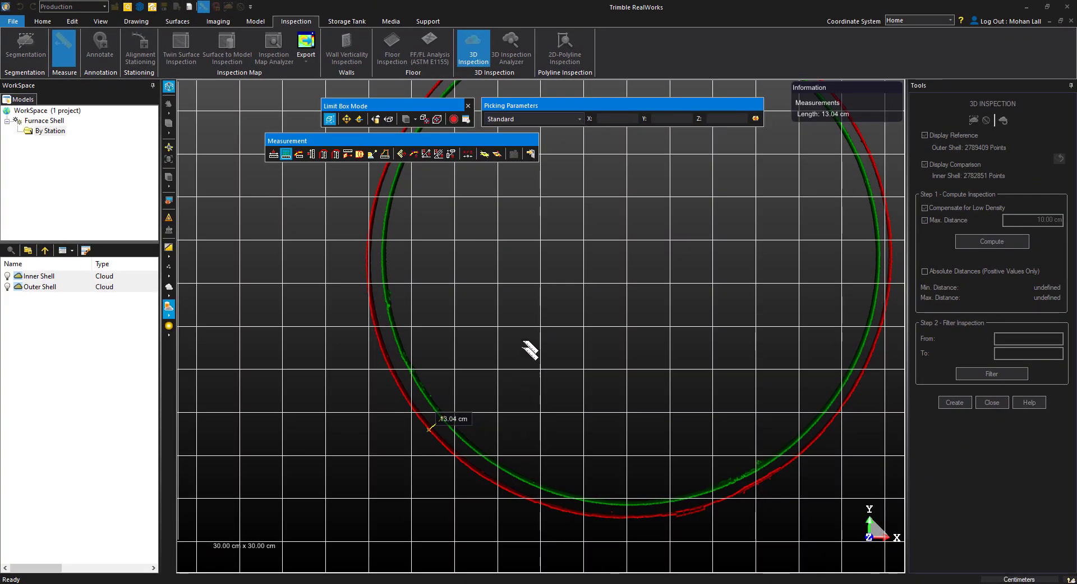
mouse_move(530, 153)
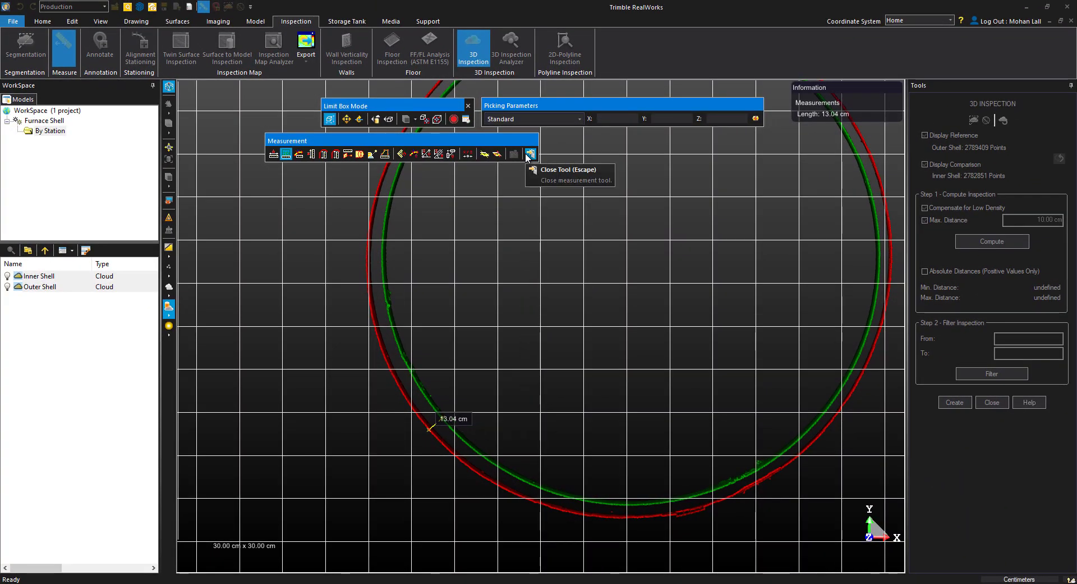
click(530, 153)
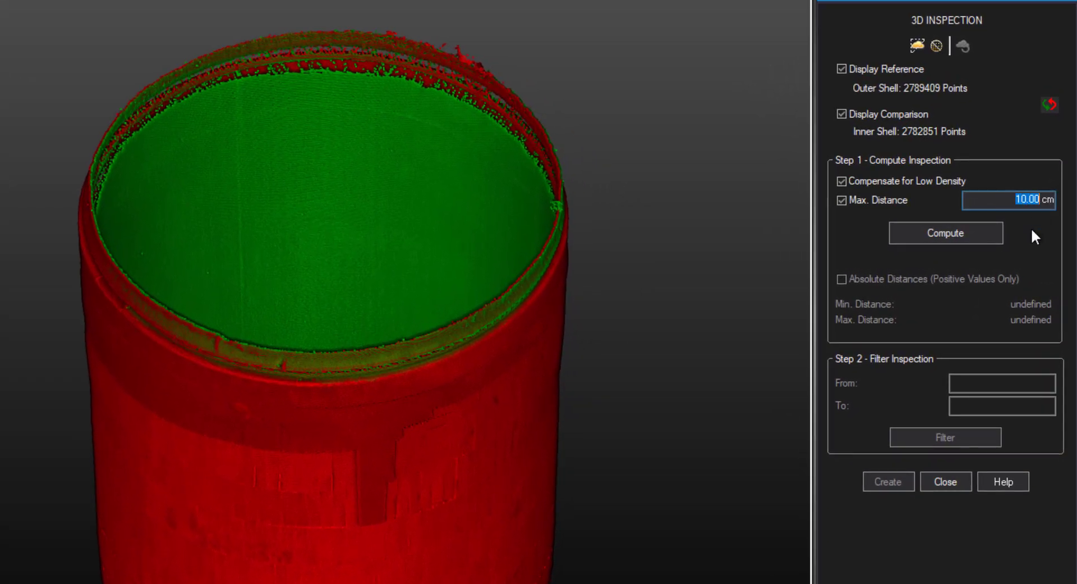
Step: Compute shell-to-shell distances with a 13 cm maximum and inspect the 0.01–13.00 cm colour map
text(13)
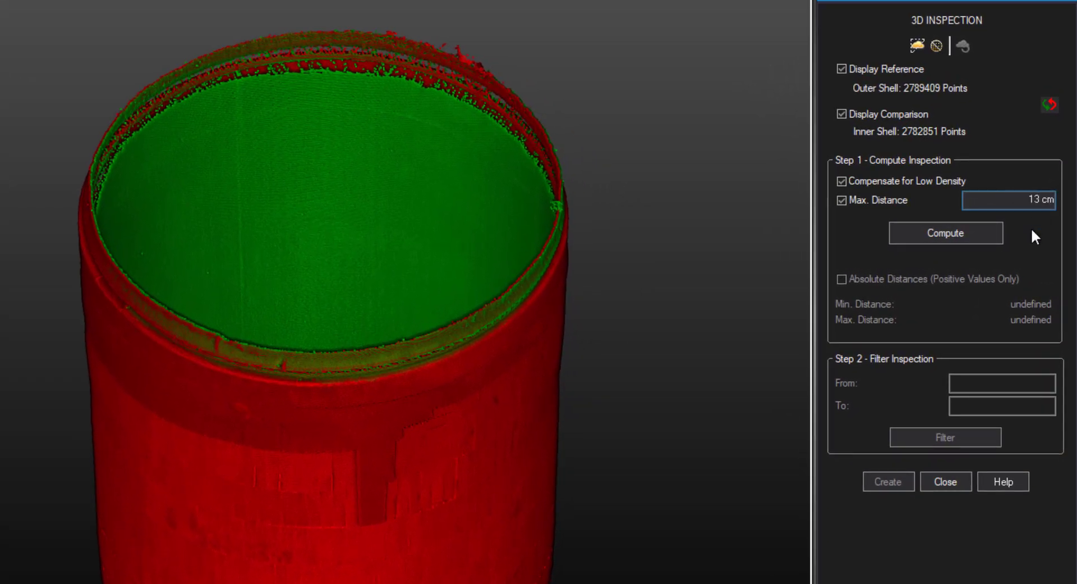
click(945, 233)
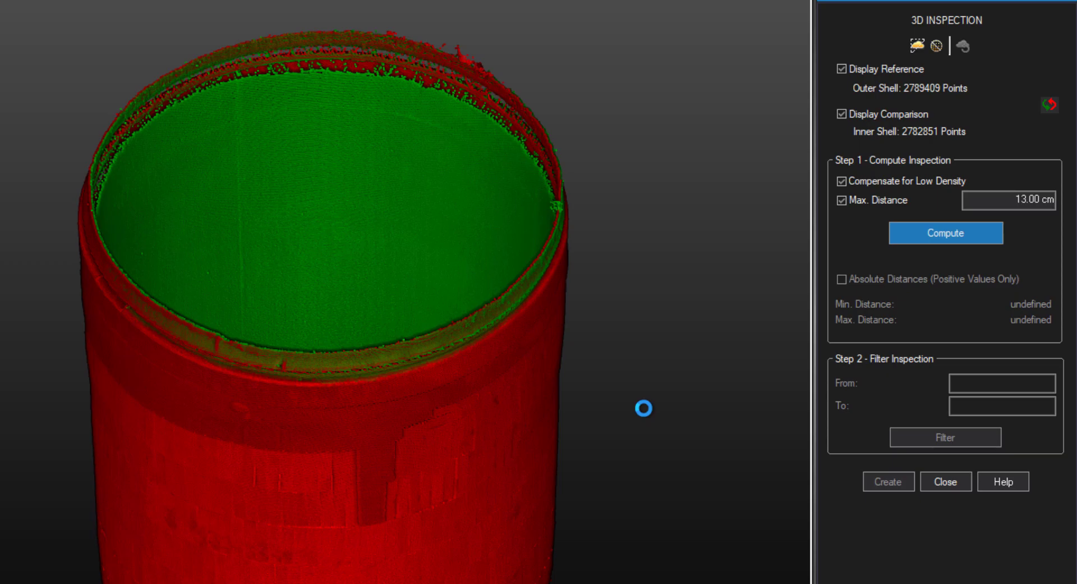
click(946, 234)
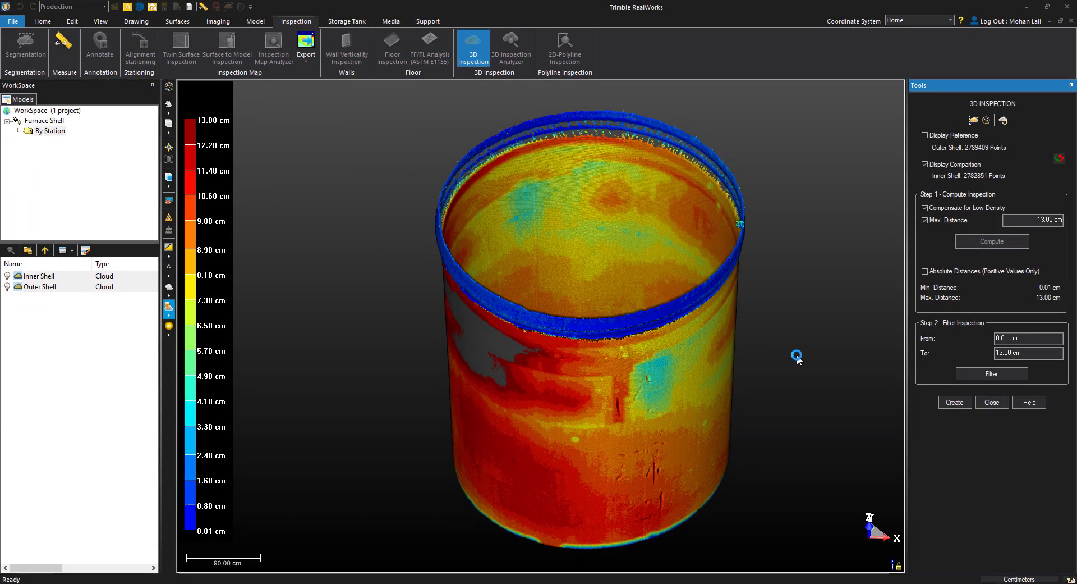
drag(797, 355, 572, 434)
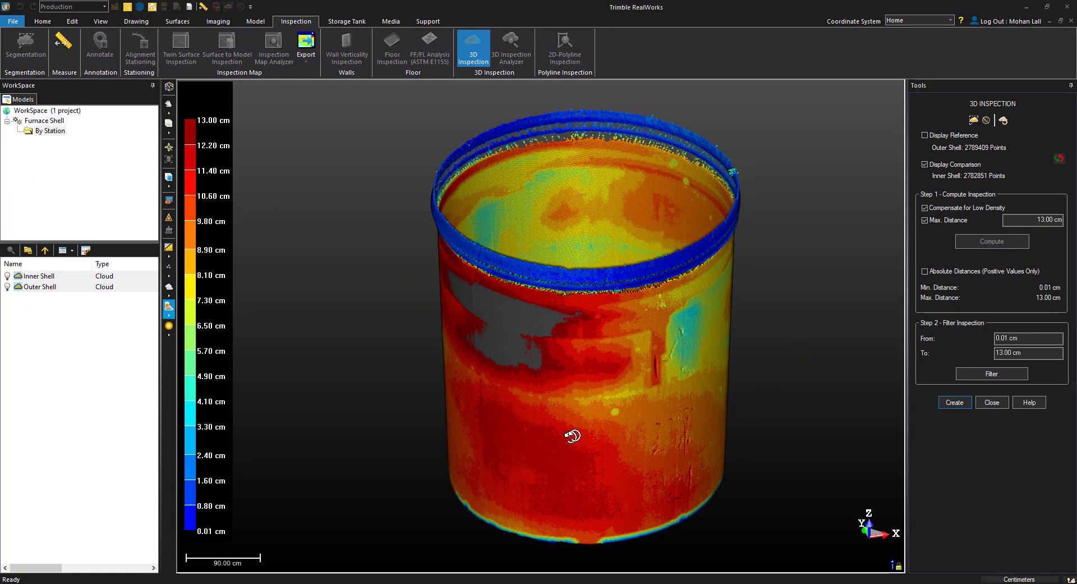
drag(572, 434, 619, 313)
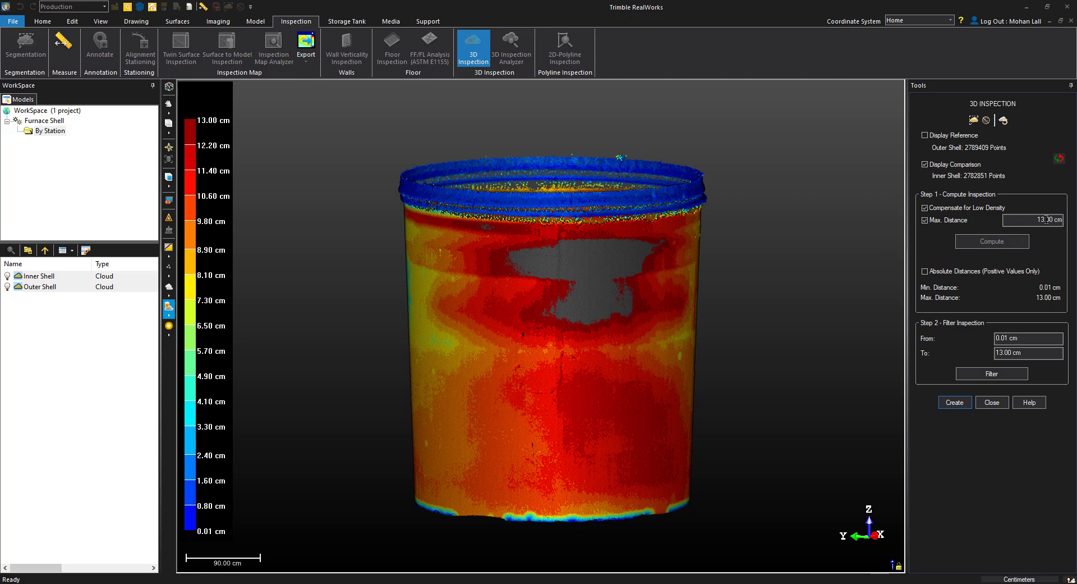
Step: Recompute the distance map with a 16 cm maximum and look down on it from above
click(1024, 220)
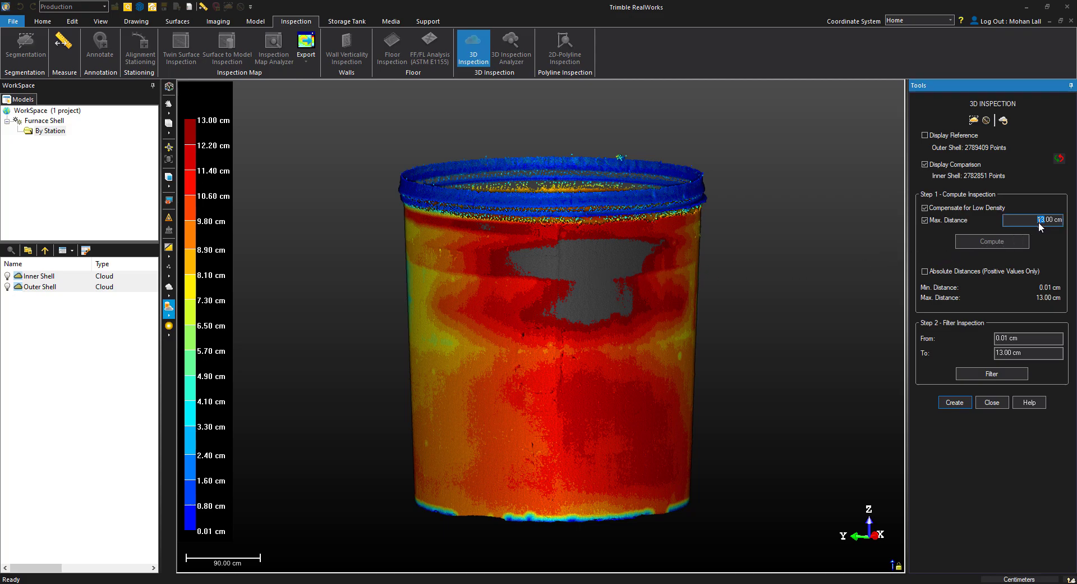
click(992, 242)
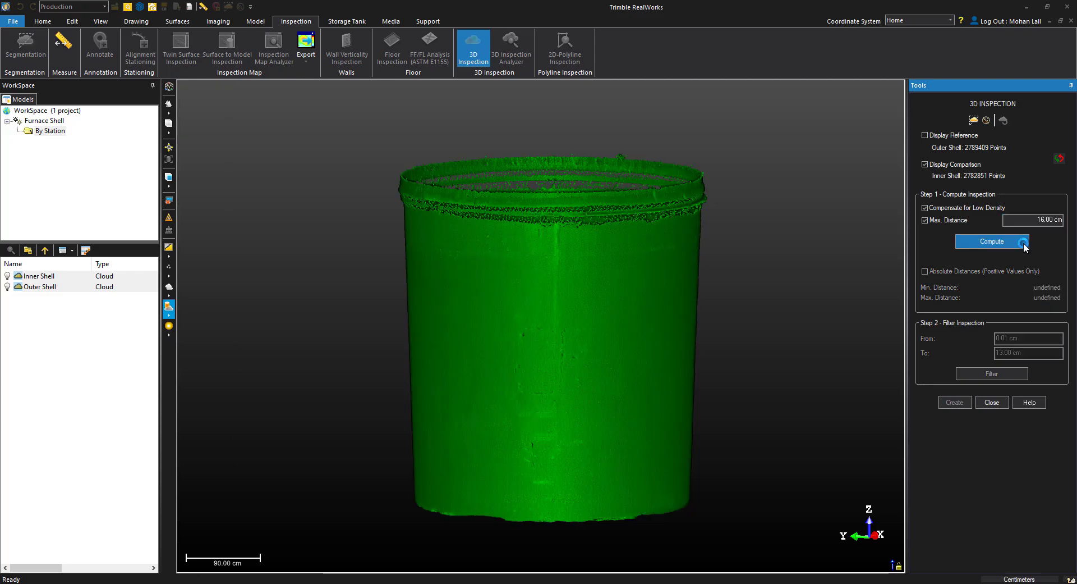
click(992, 242)
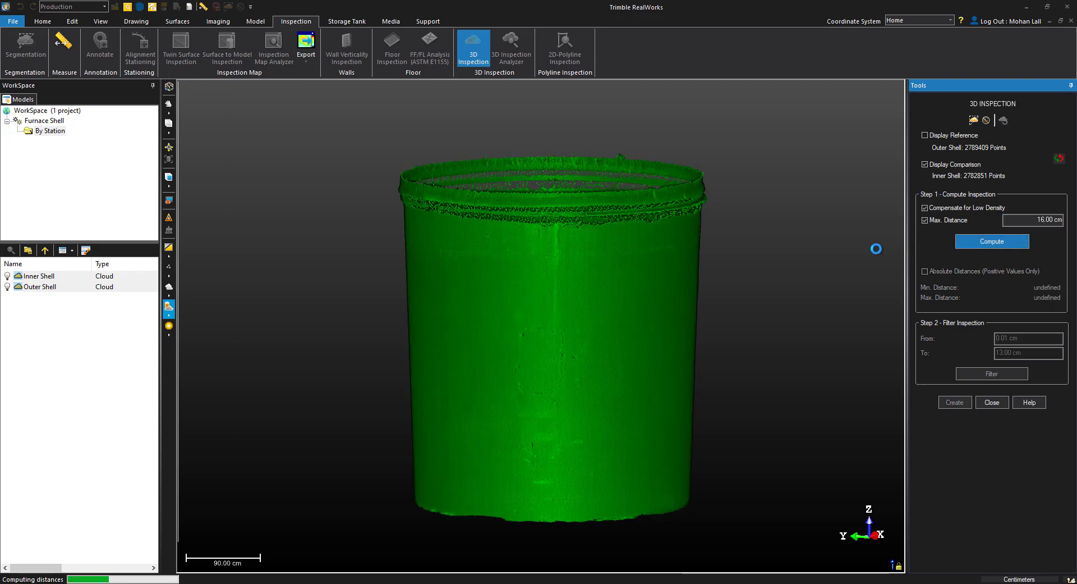
click(992, 242)
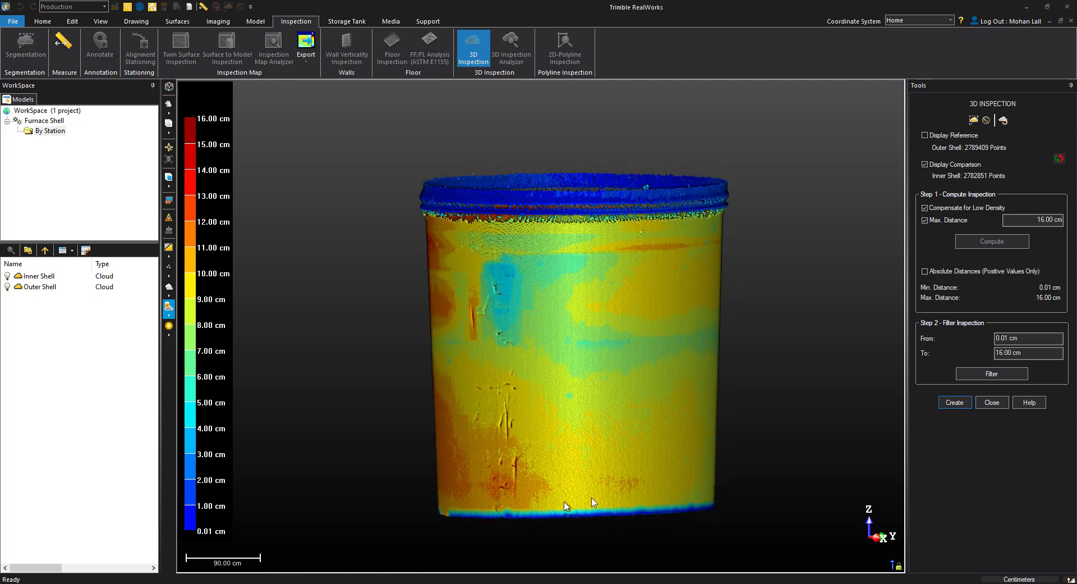
drag(567, 505, 670, 493)
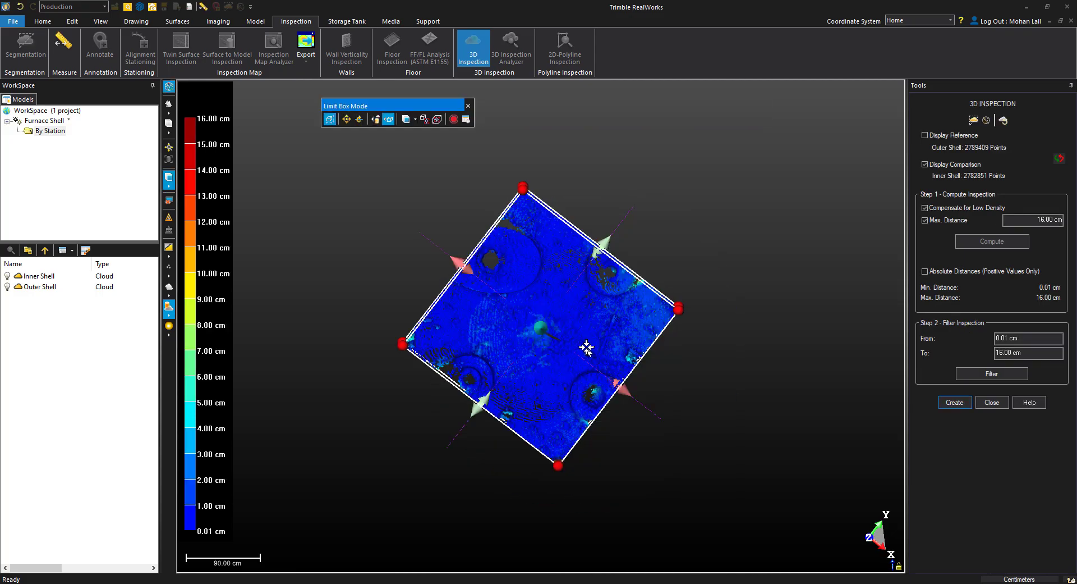
Step: Show the Outer Shell reference in top view and measure across the inner and outer rings
drag(583, 347, 715, 488)
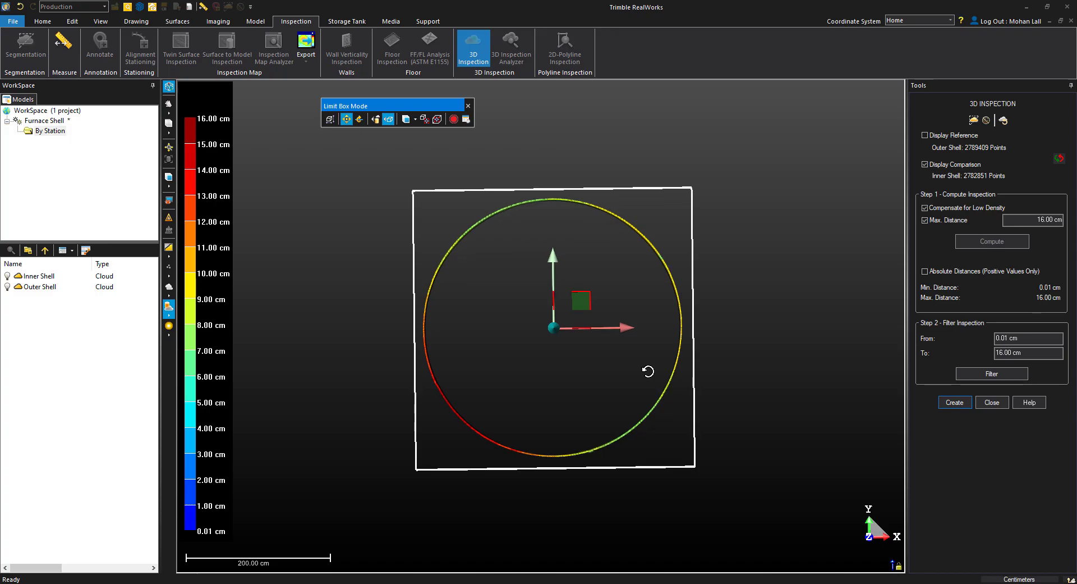
click(924, 136)
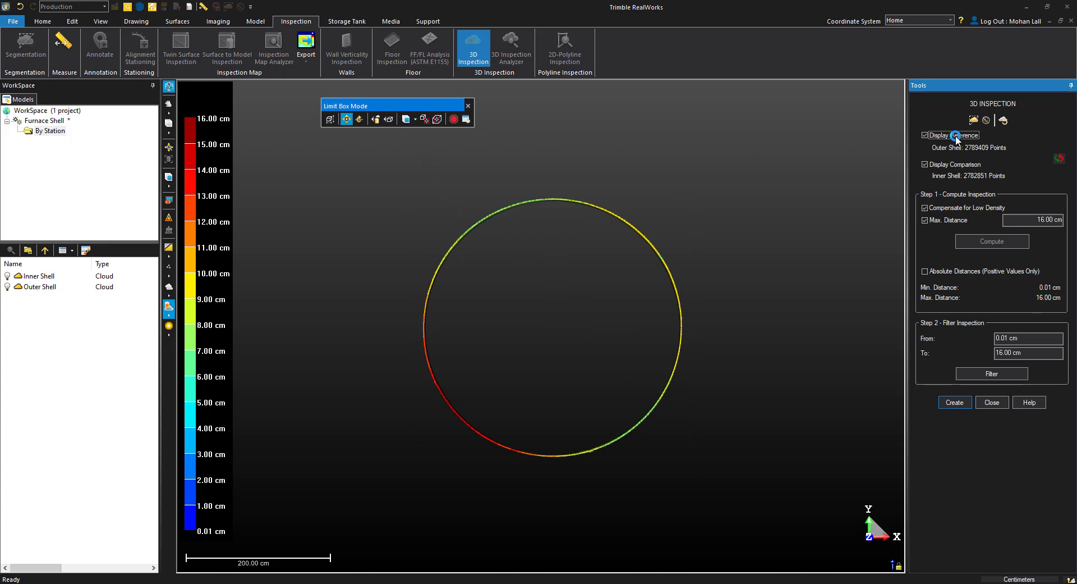
click(925, 135)
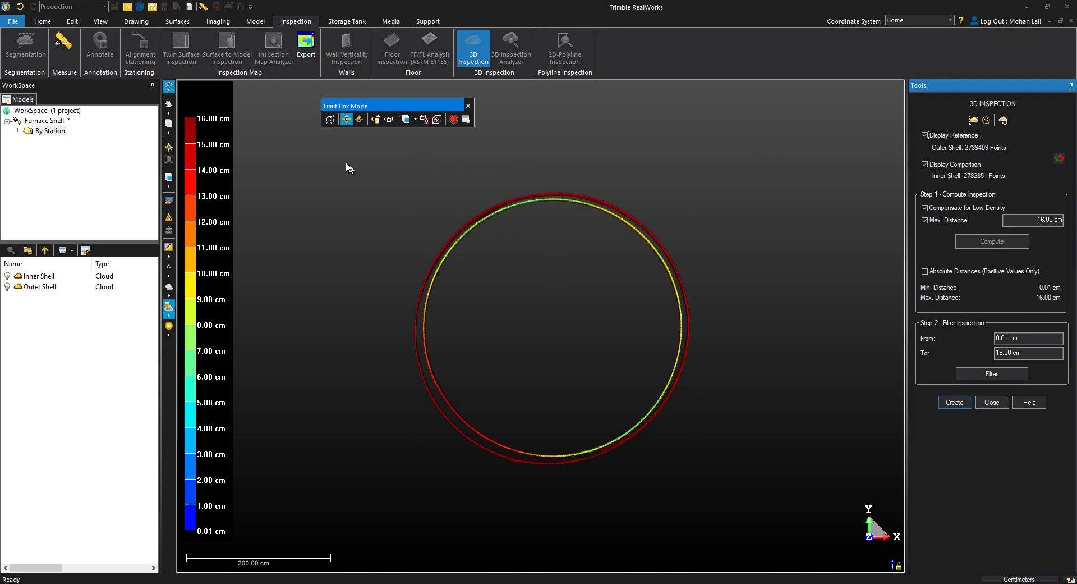
click(54, 43)
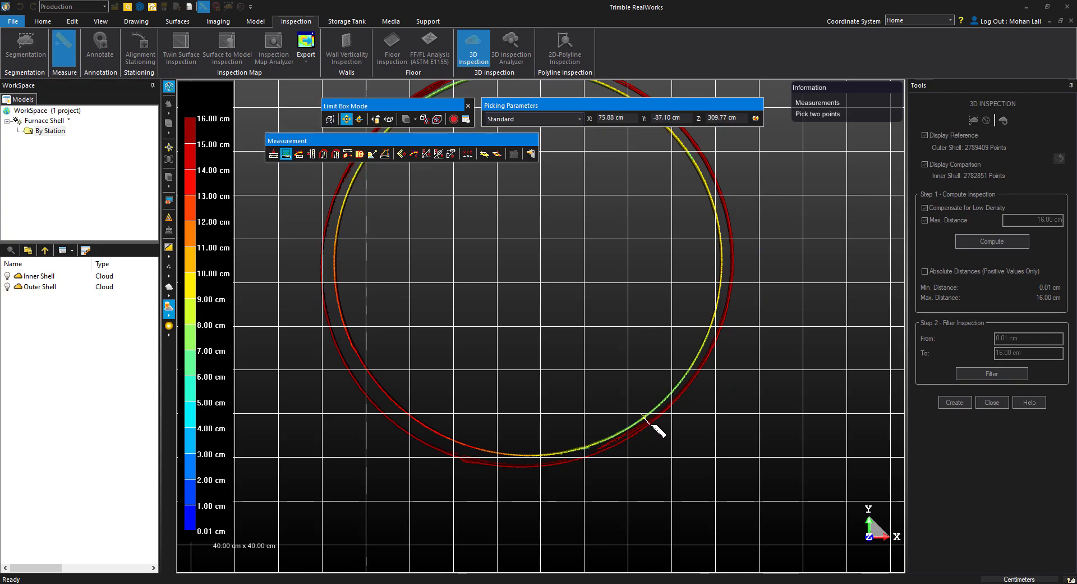
click(648, 424)
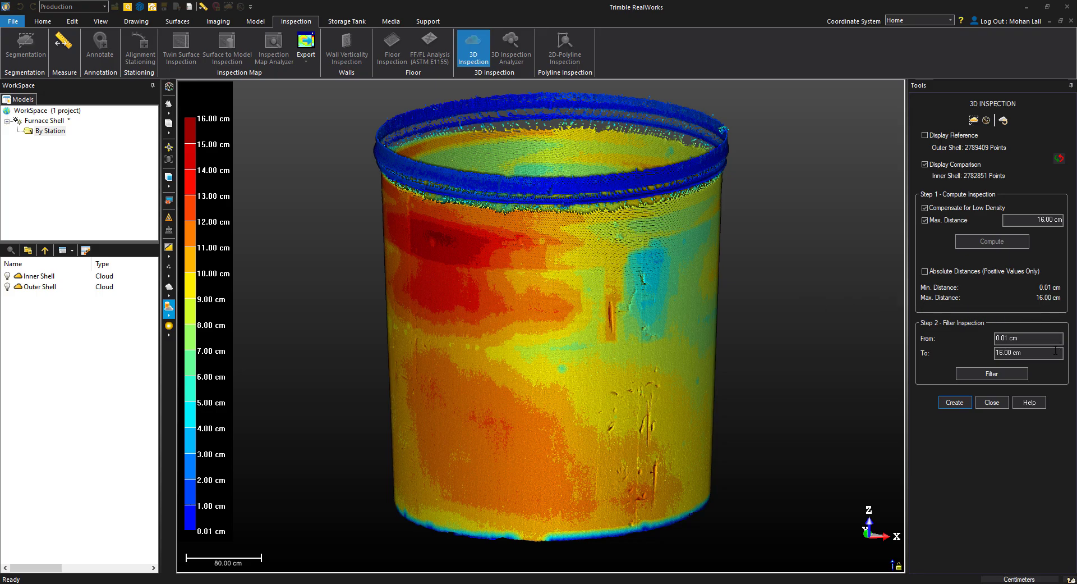
Step: Create the INSPECTION cloud and render it with its 0.01–16.00 cm heat-map colours
click(955, 402)
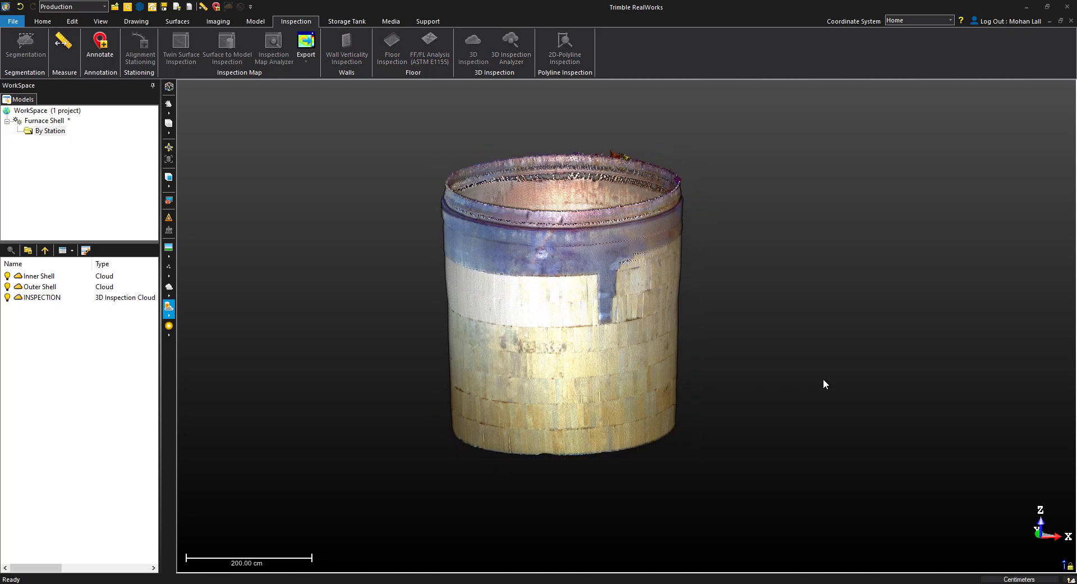
right_click(42, 298)
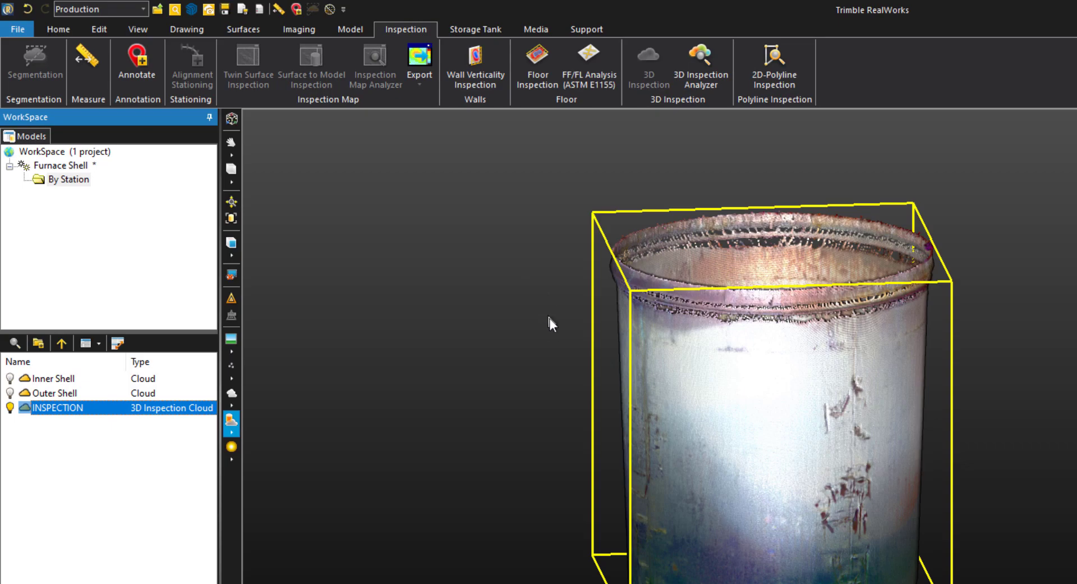
click(231, 339)
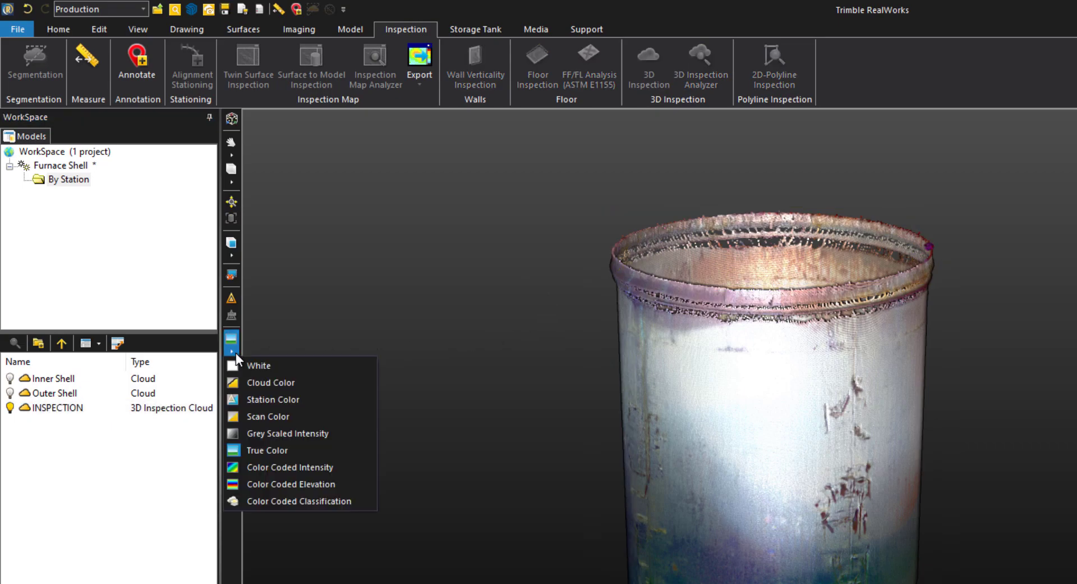
click(290, 484)
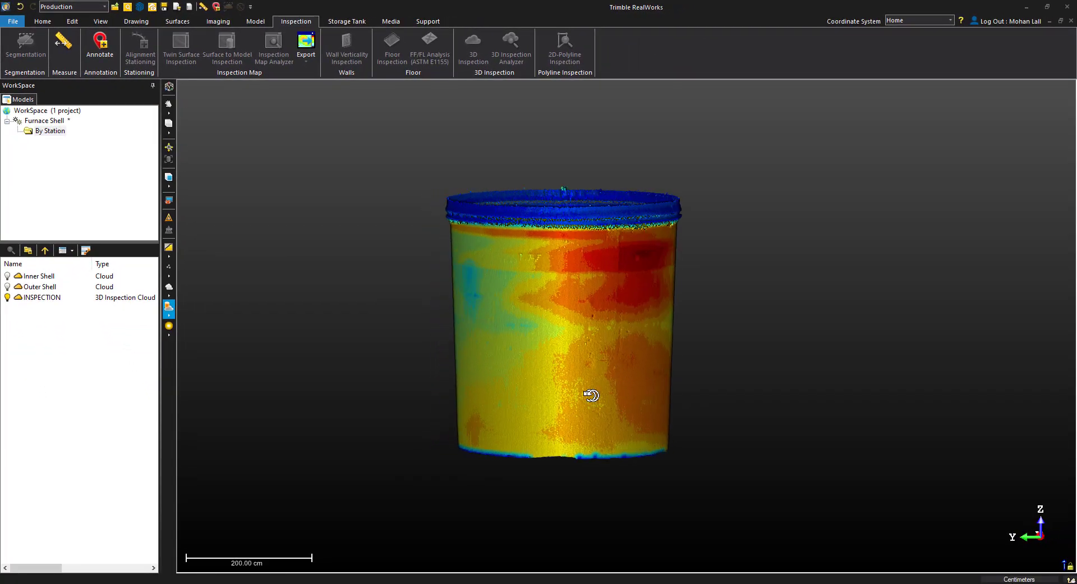
drag(591, 395, 424, 435)
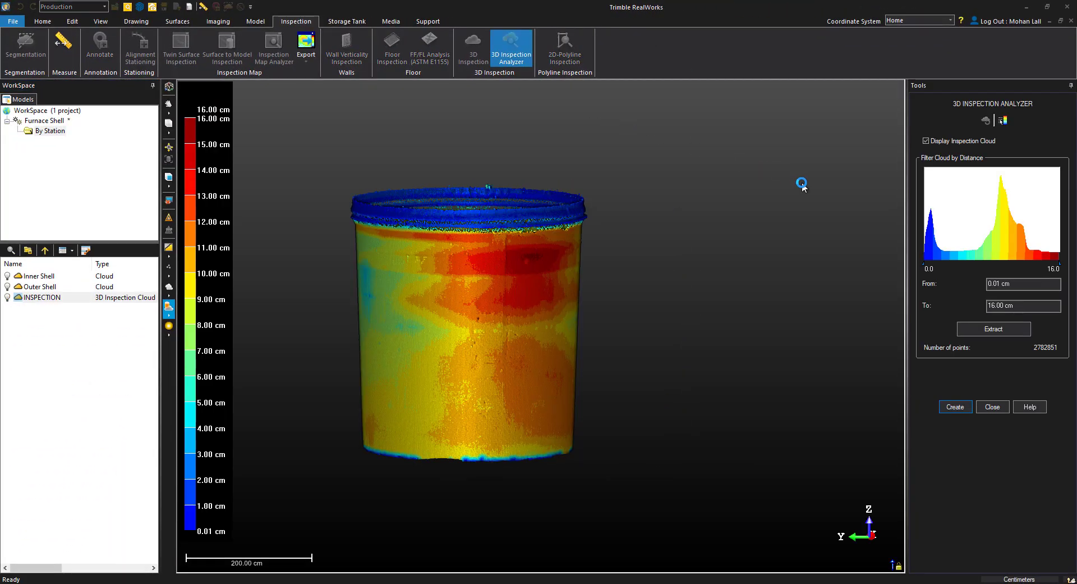
mouse_move(799, 194)
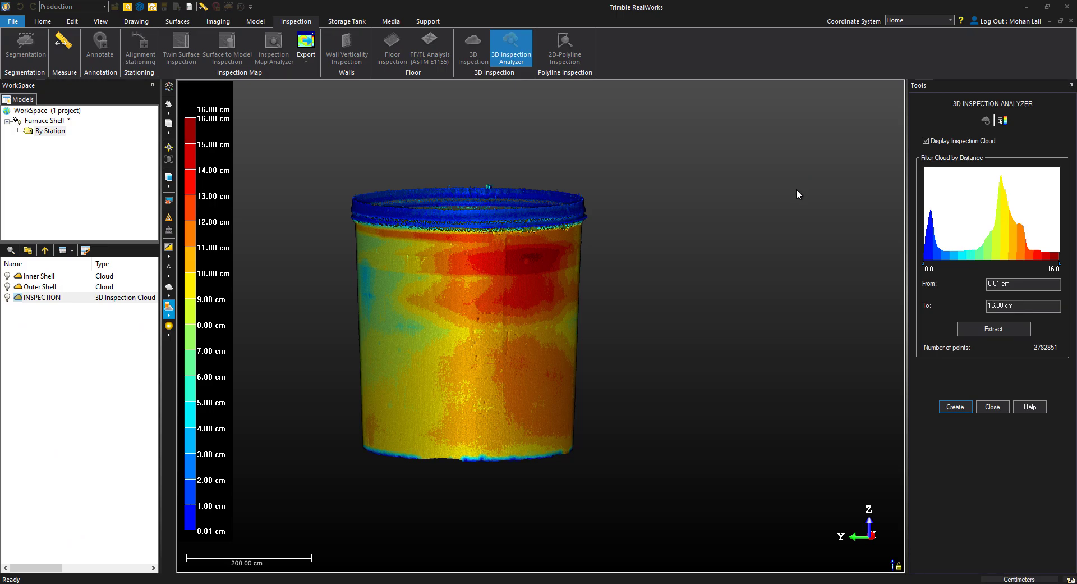
Step: Extract the inspection points between 4 and 16 cm into a new cloud
click(1023, 284)
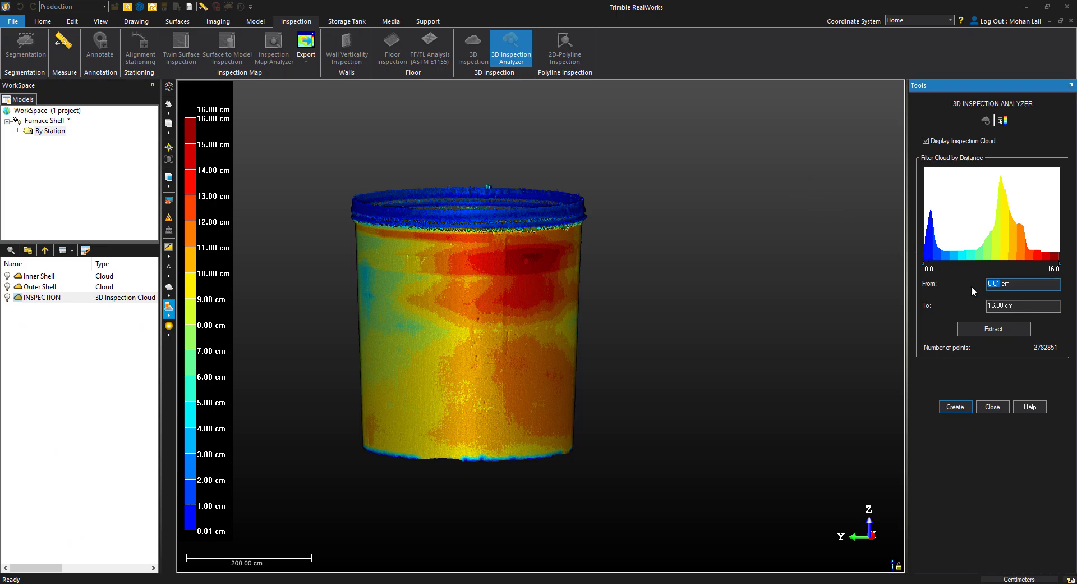
text(4 cm)
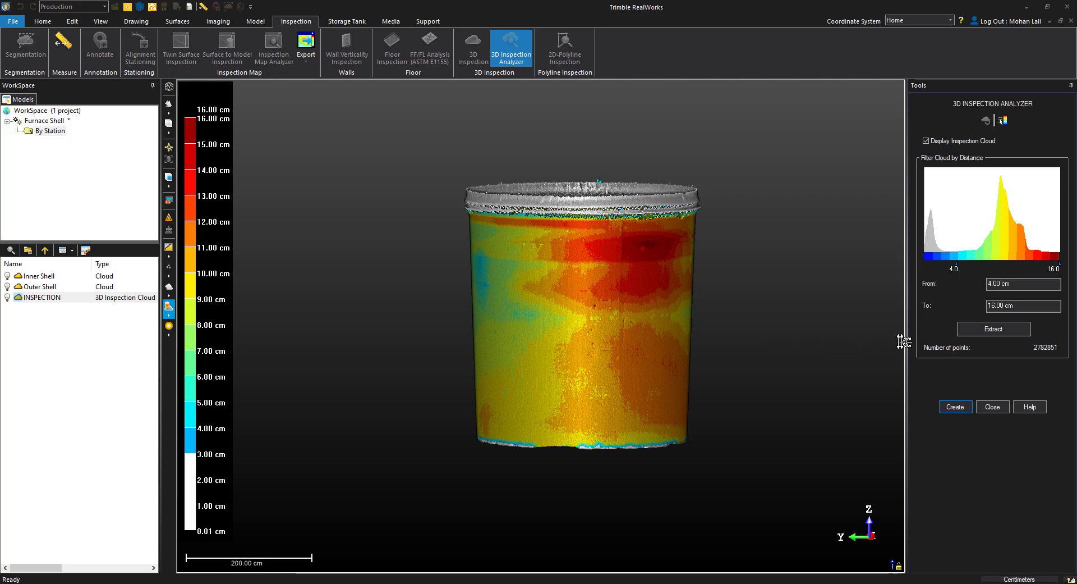
click(994, 328)
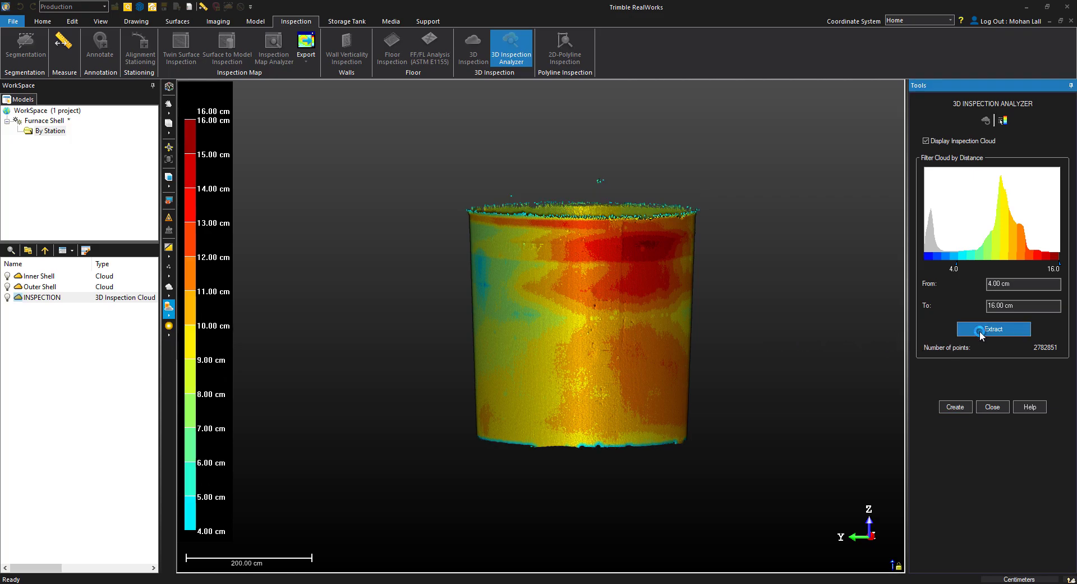
click(994, 329)
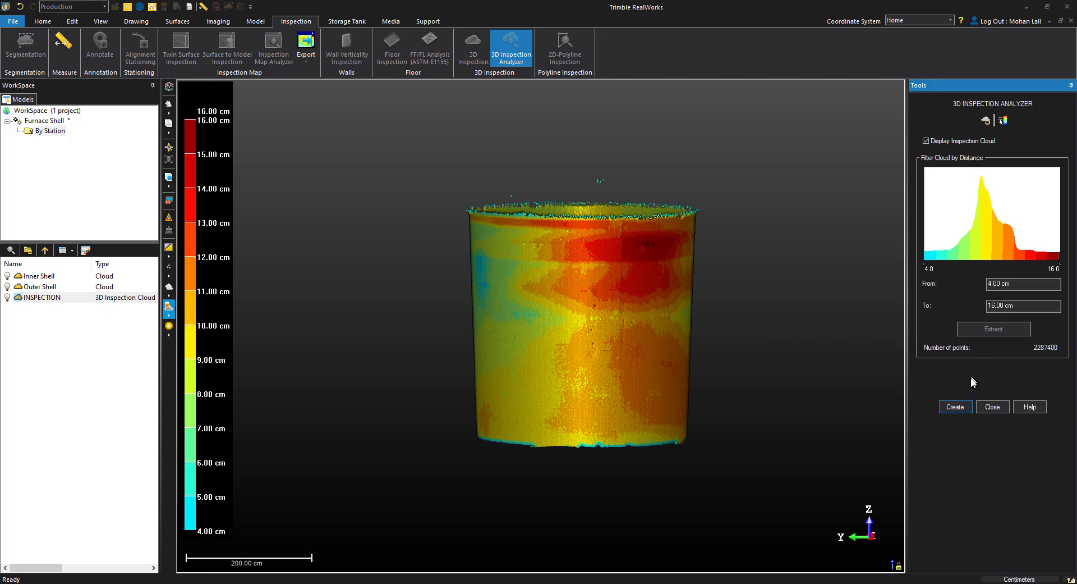
click(956, 406)
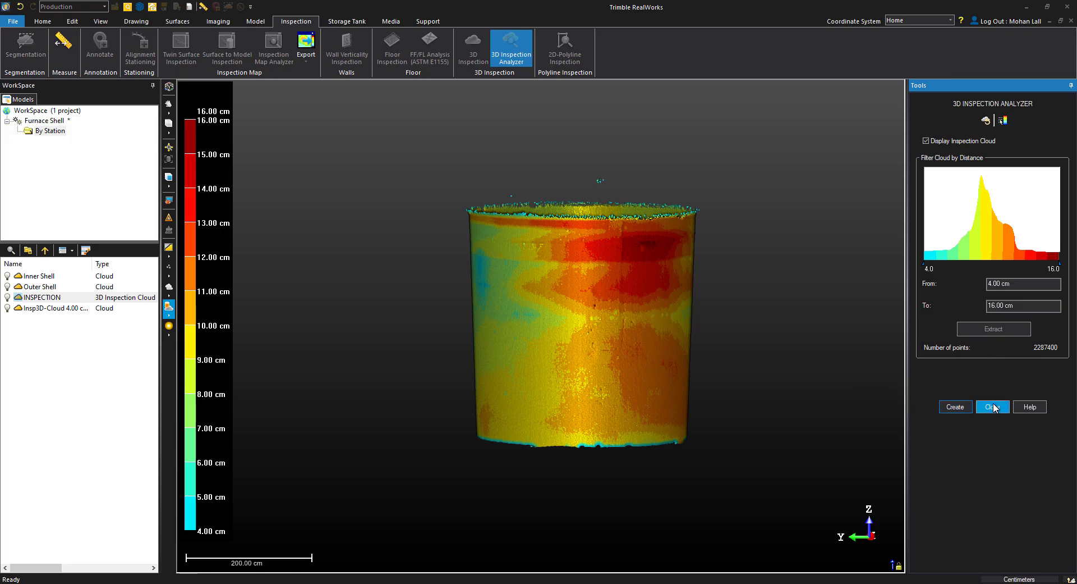
click(993, 406)
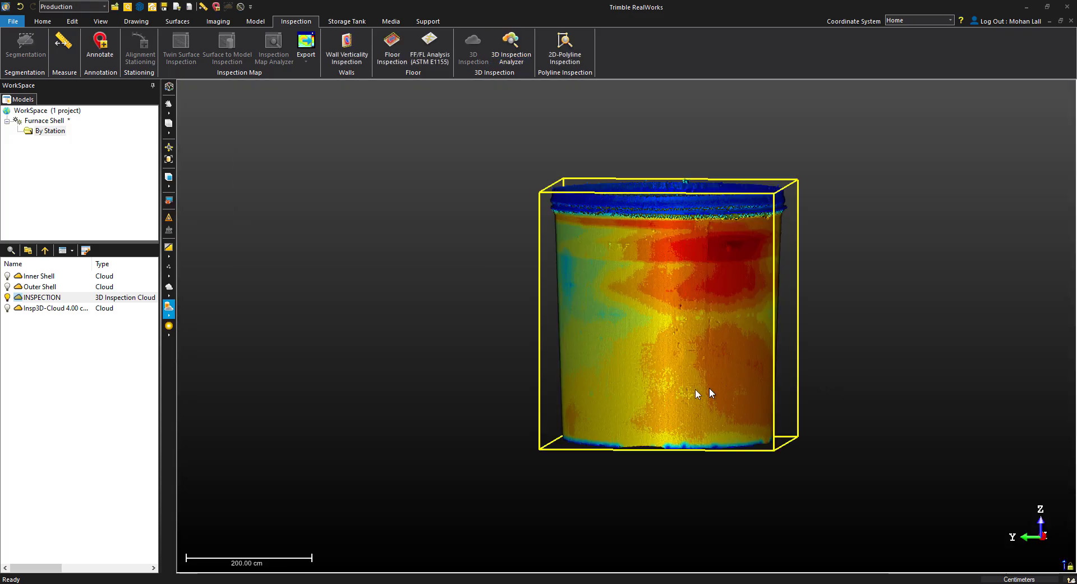
Step: Select the extracted Insp3D-Cloud and render it in true colour
right_click(50, 307)
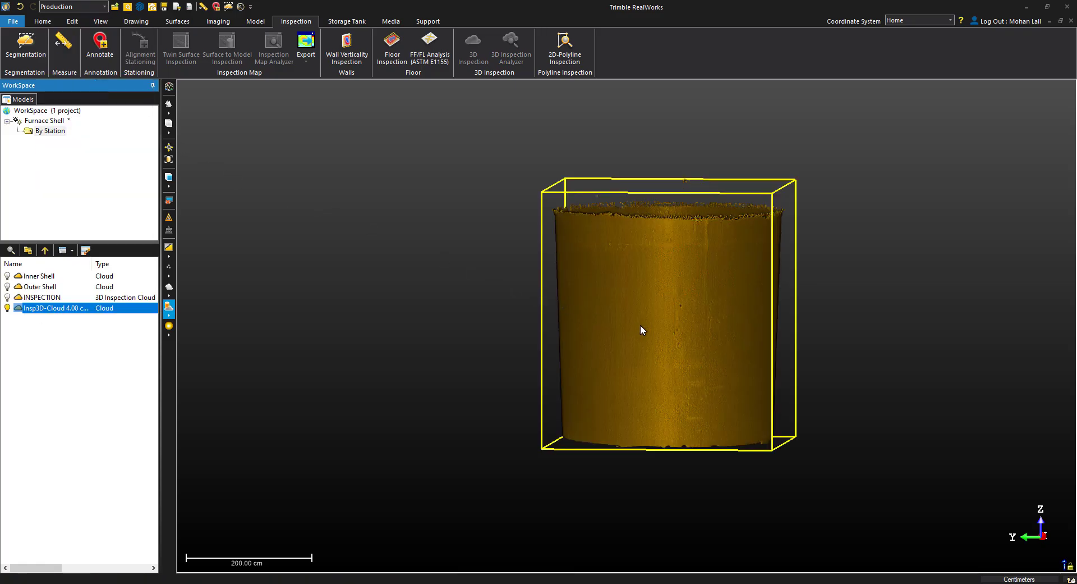
drag(642, 330, 622, 266)
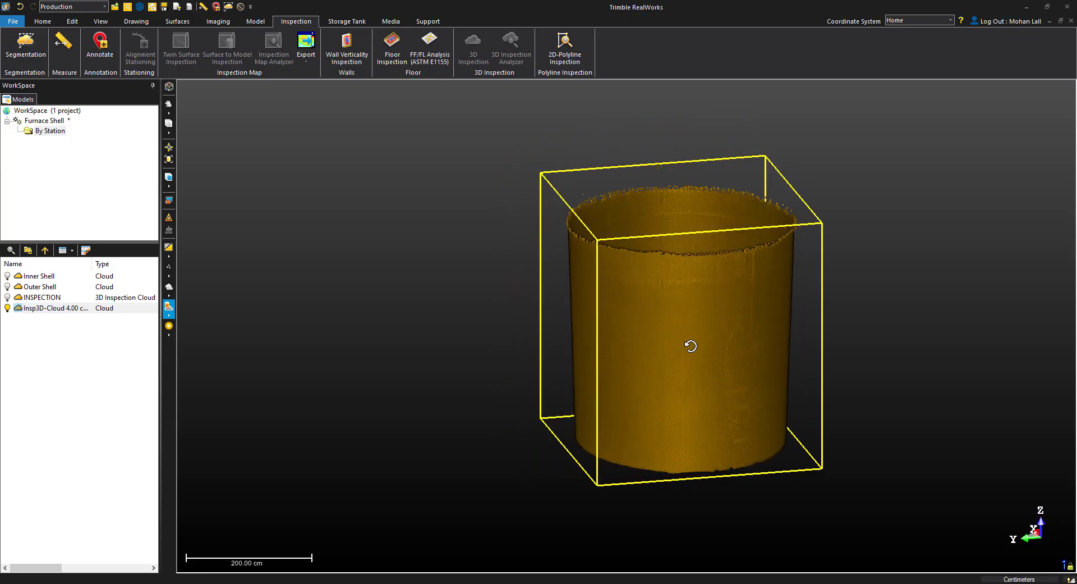
click(168, 249)
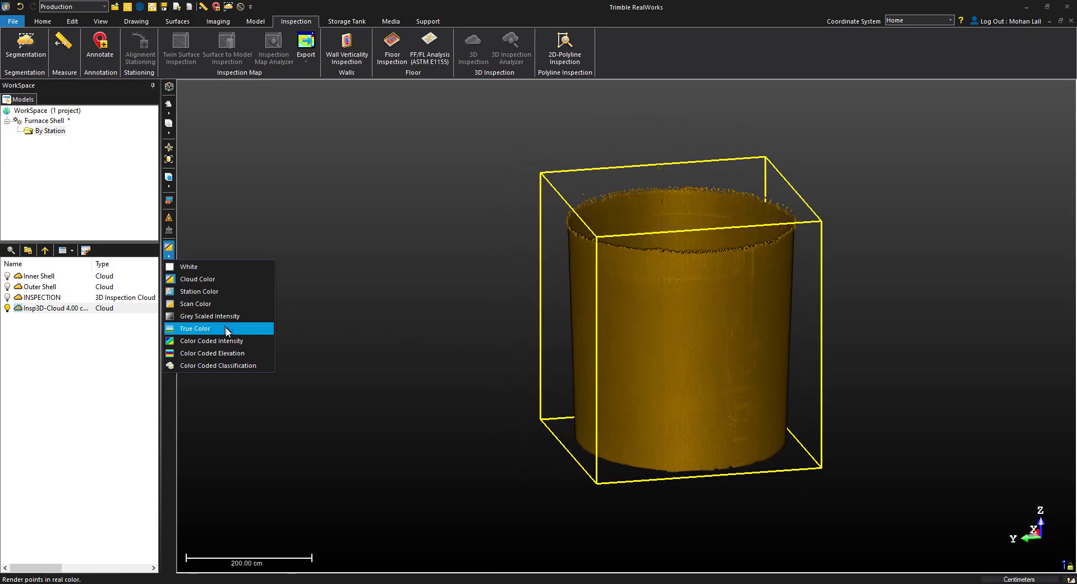
click(195, 328)
text(Furnace Inspectio)
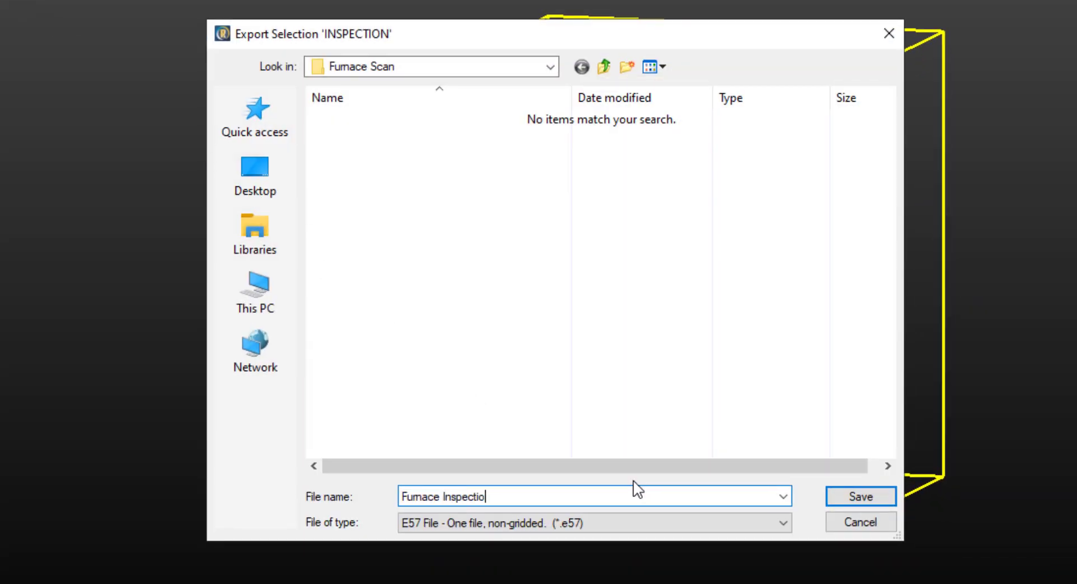
Step: Save INSPECTION as E57 in Furnace Scan with intensity and inspection colour as true colour
click(862, 496)
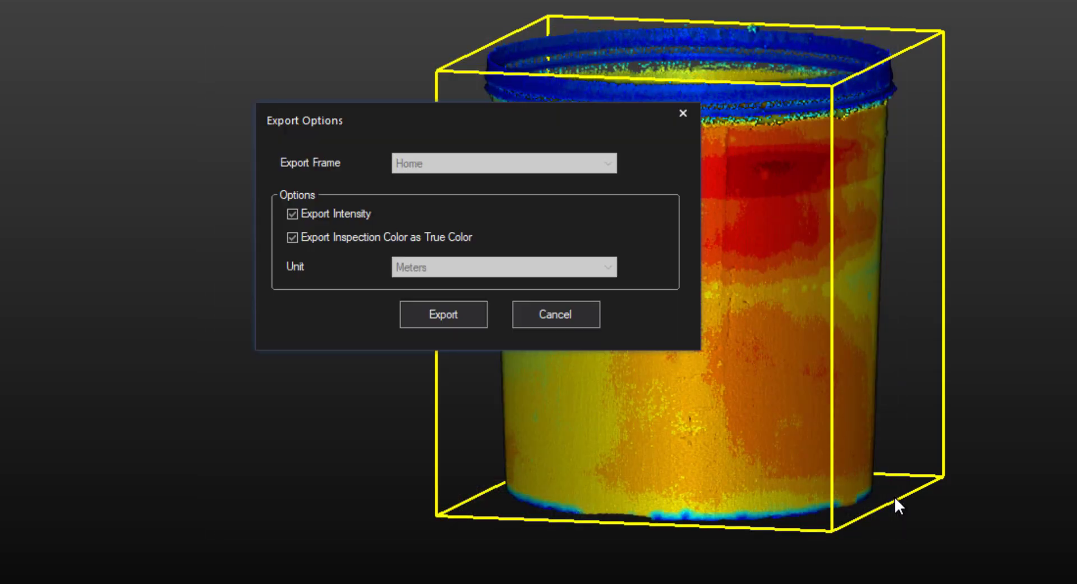
click(291, 237)
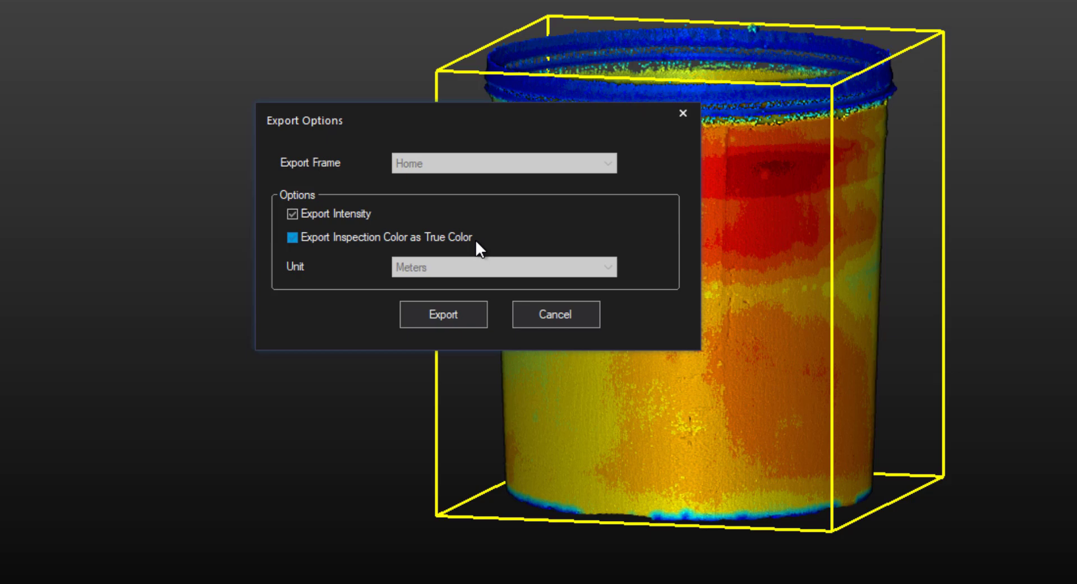
click(292, 237)
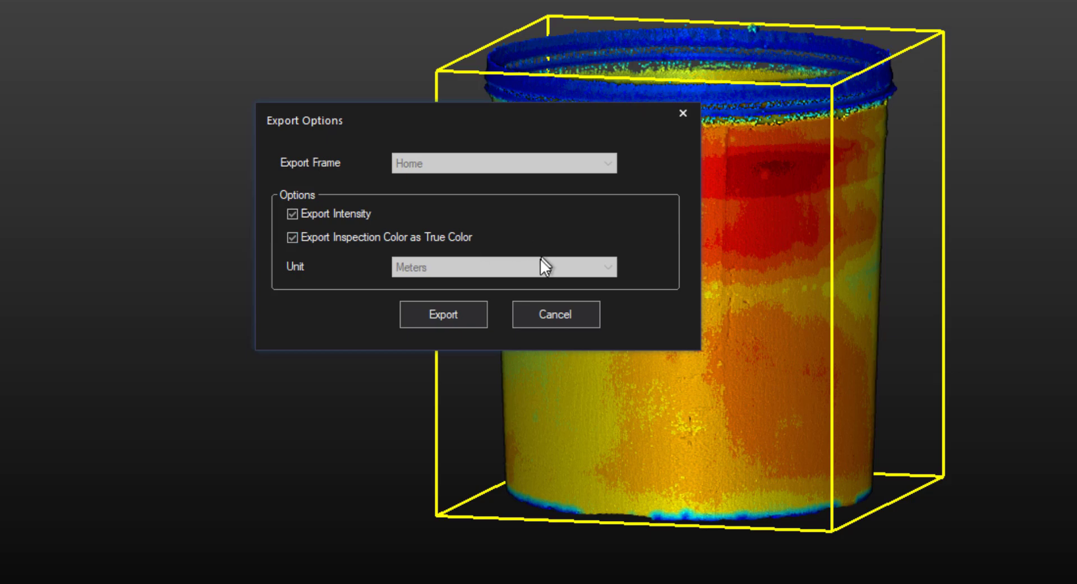
click(443, 314)
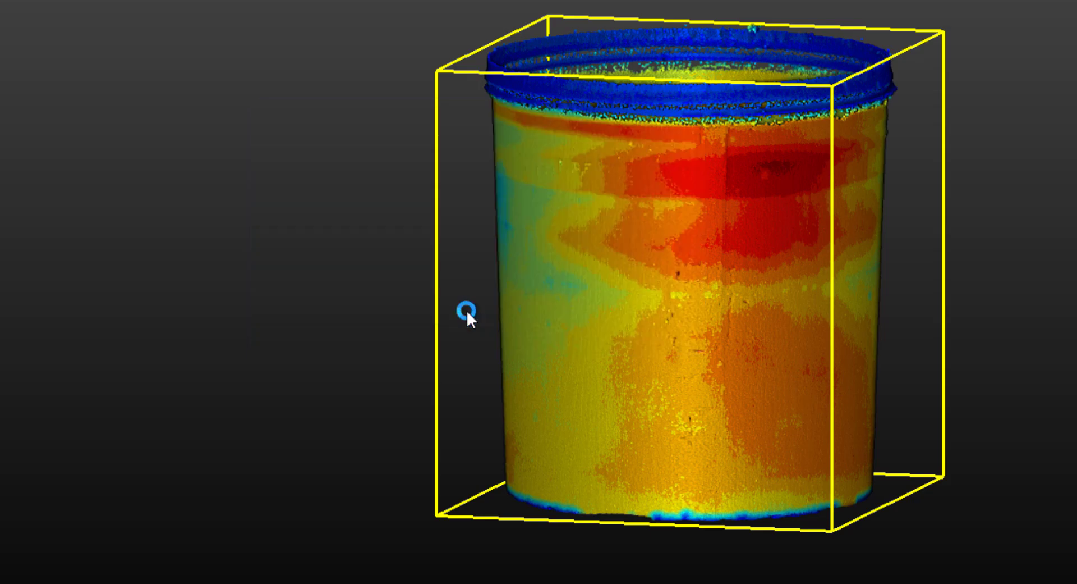